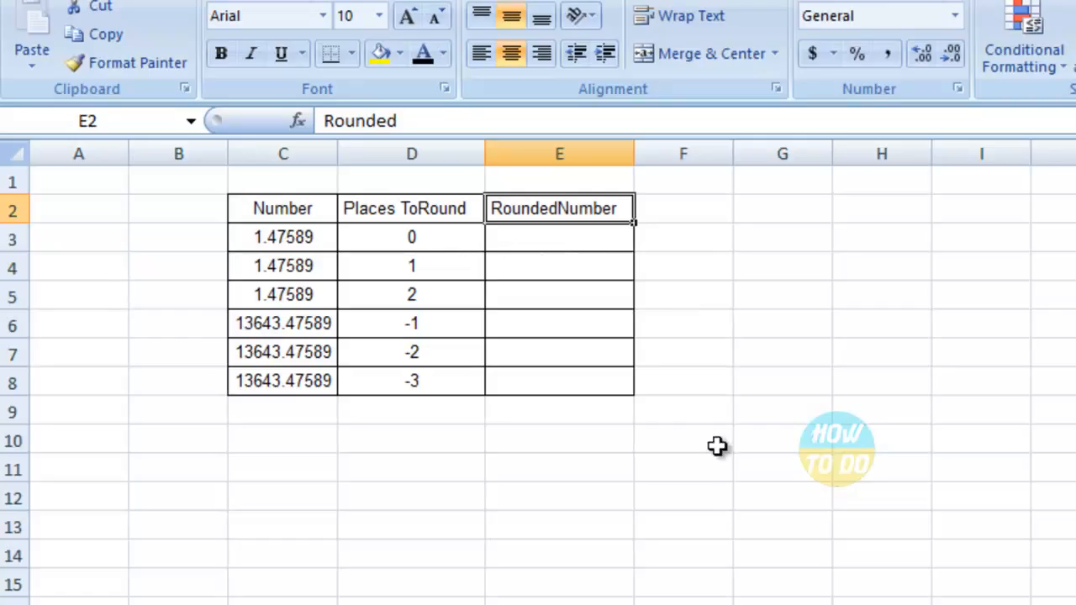
Review the Number, Places ToRound and RoundedNumber columns, noting the zero and negative places values
click(283, 208)
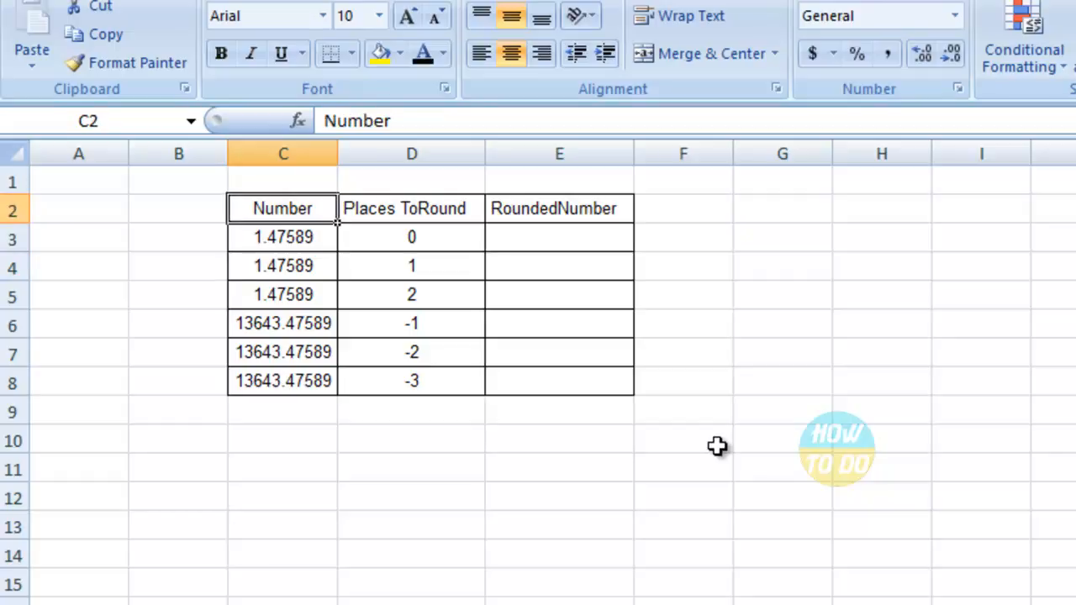
click(410, 209)
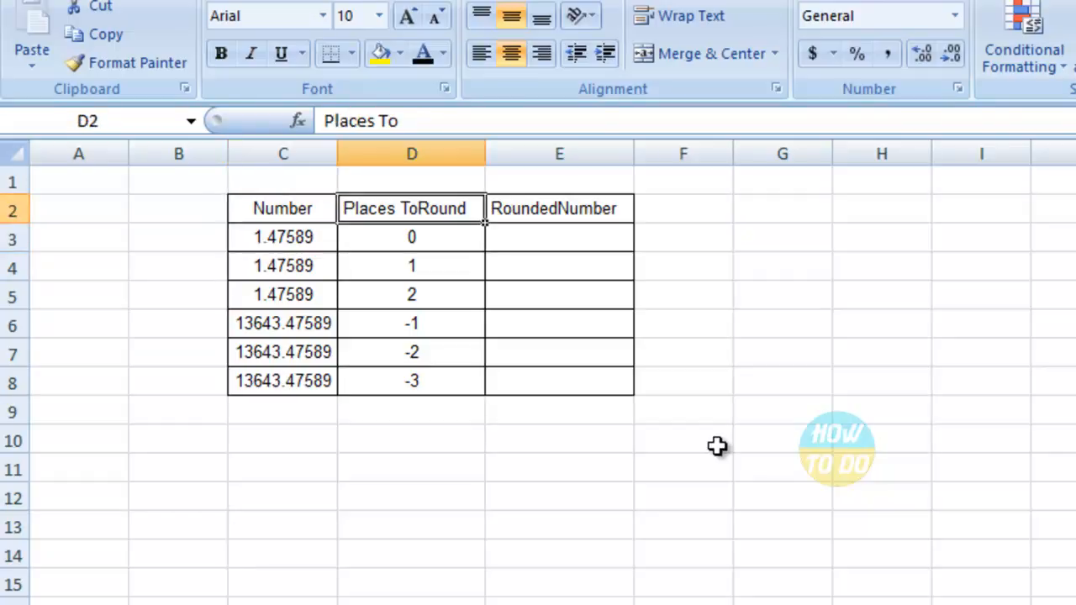
click(411, 236)
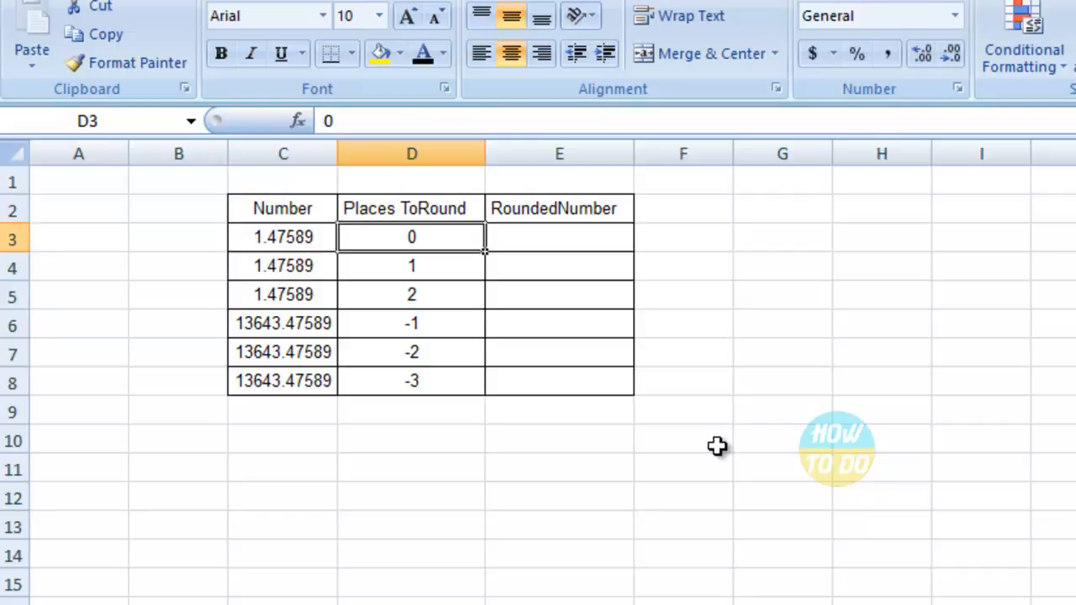
click(410, 323)
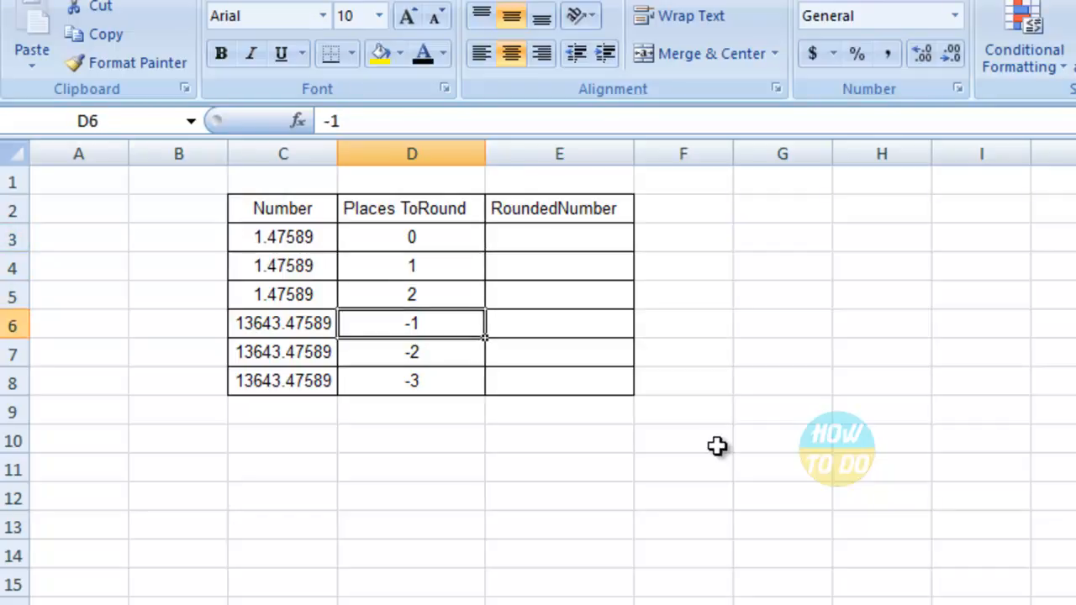
click(410, 208)
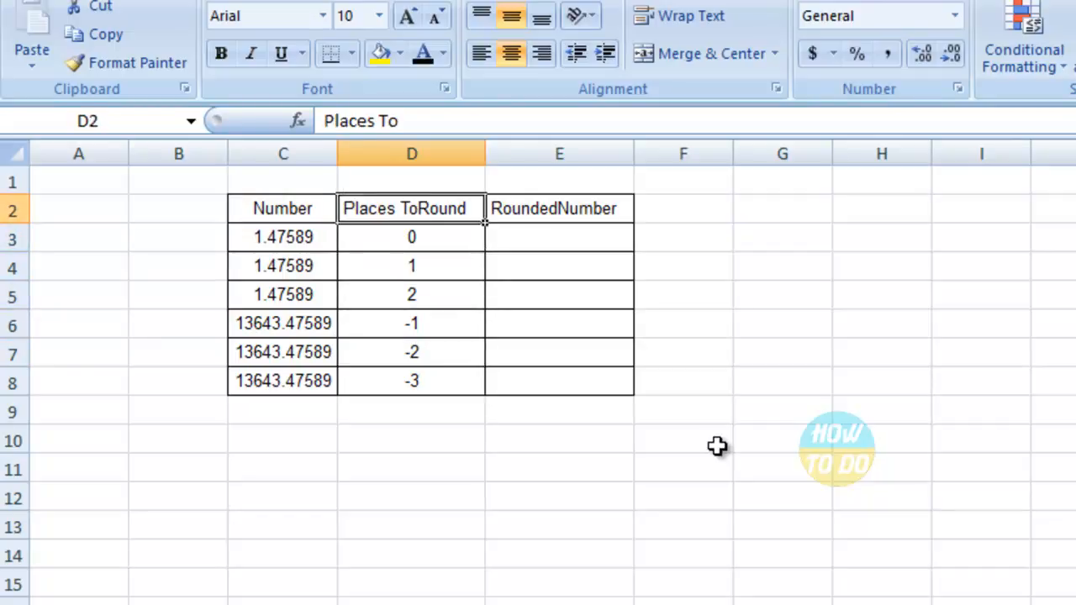
click(558, 208)
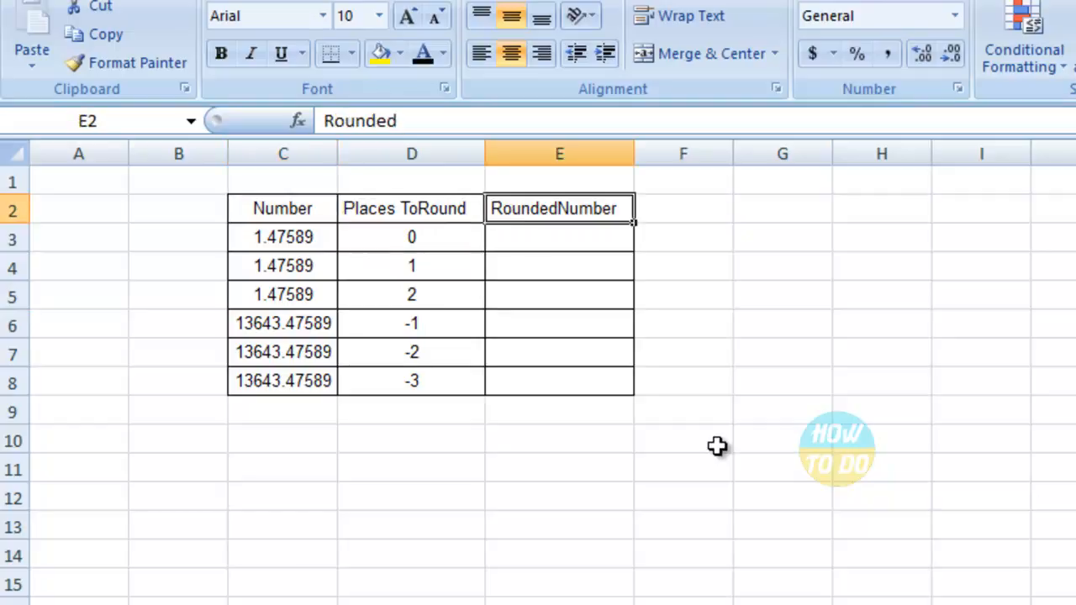
Begin the =ROUNDDOWN formula in E3 with C3 as the number to round
click(558, 236)
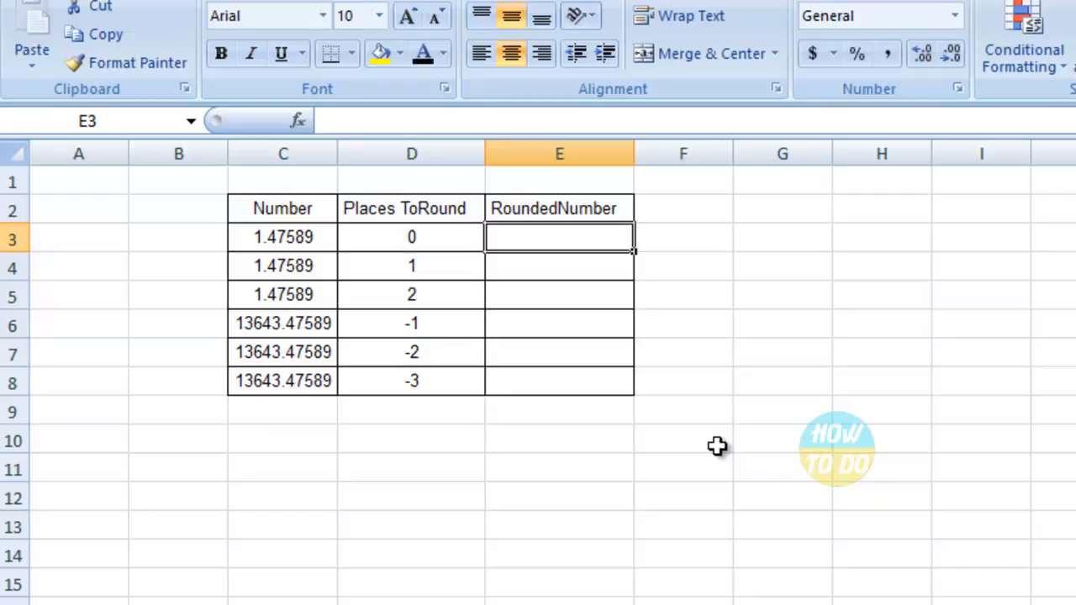
text(=)
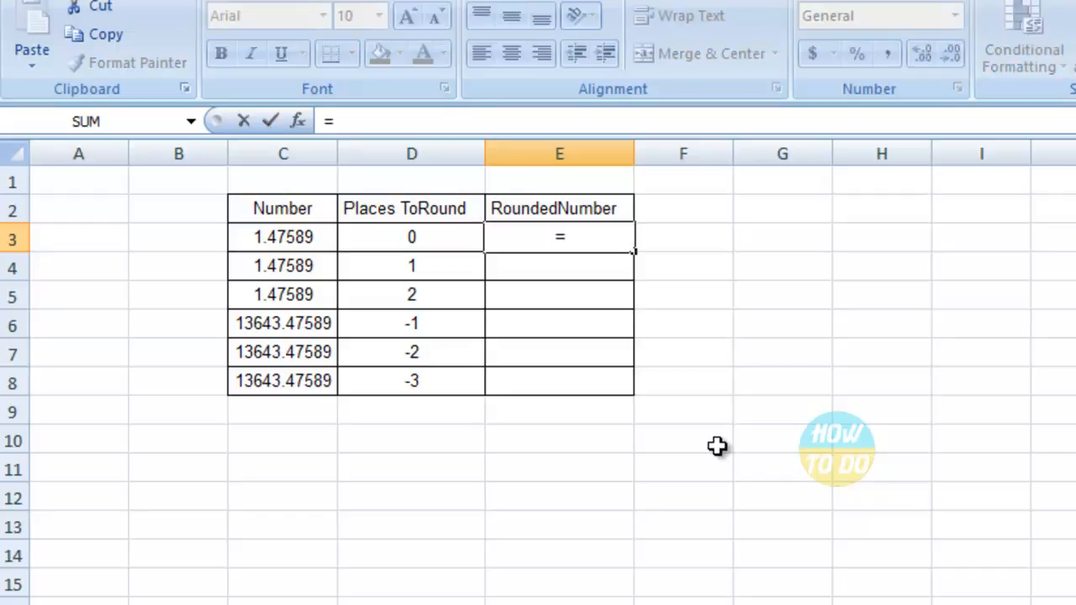
text(ROUND)
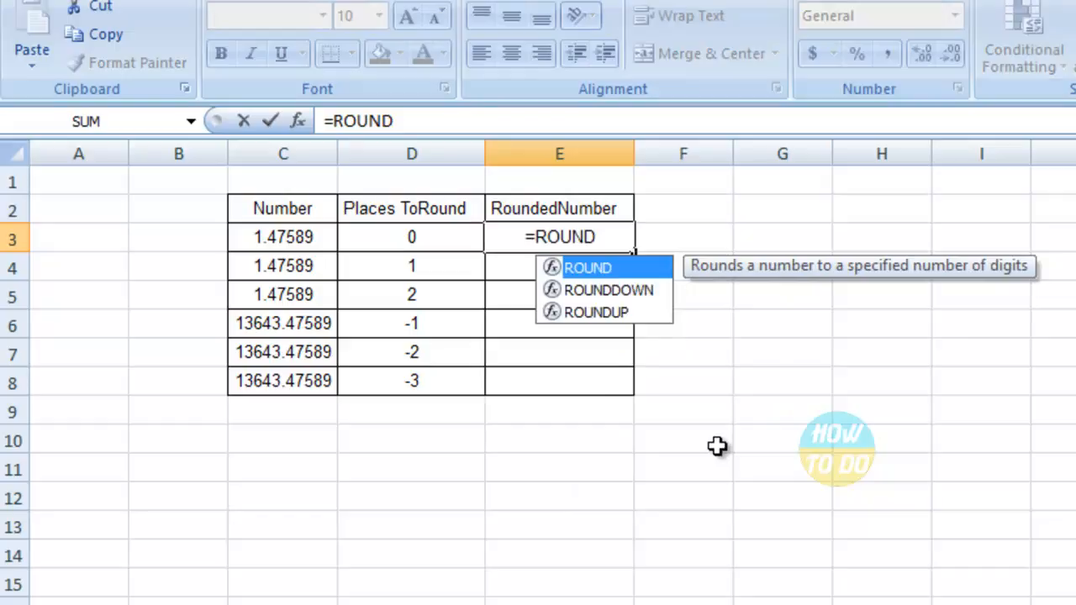
text(DOWN()
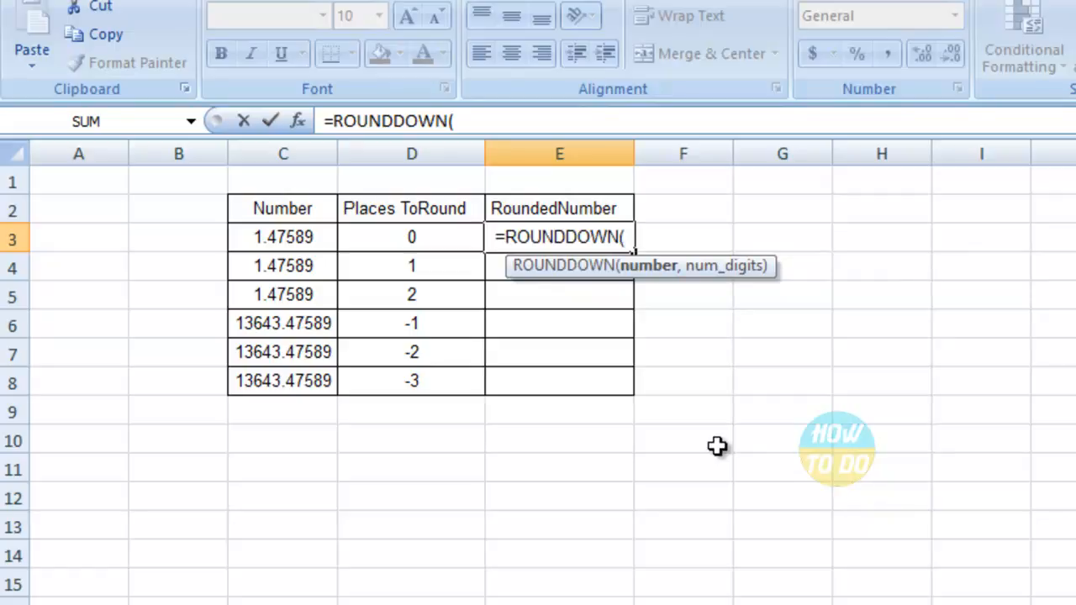
click(283, 237)
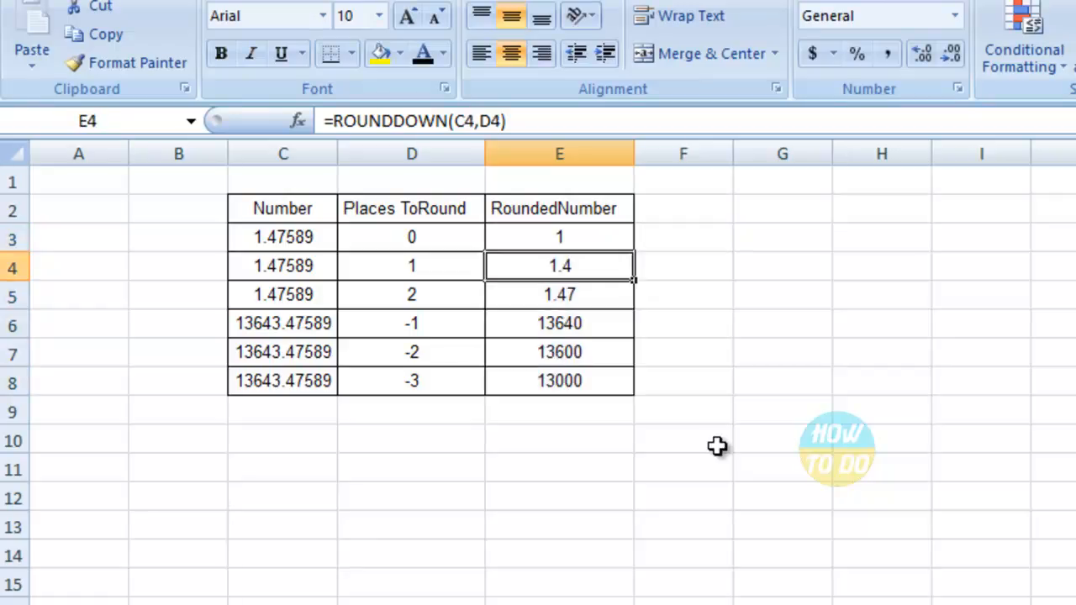
click(558, 235)
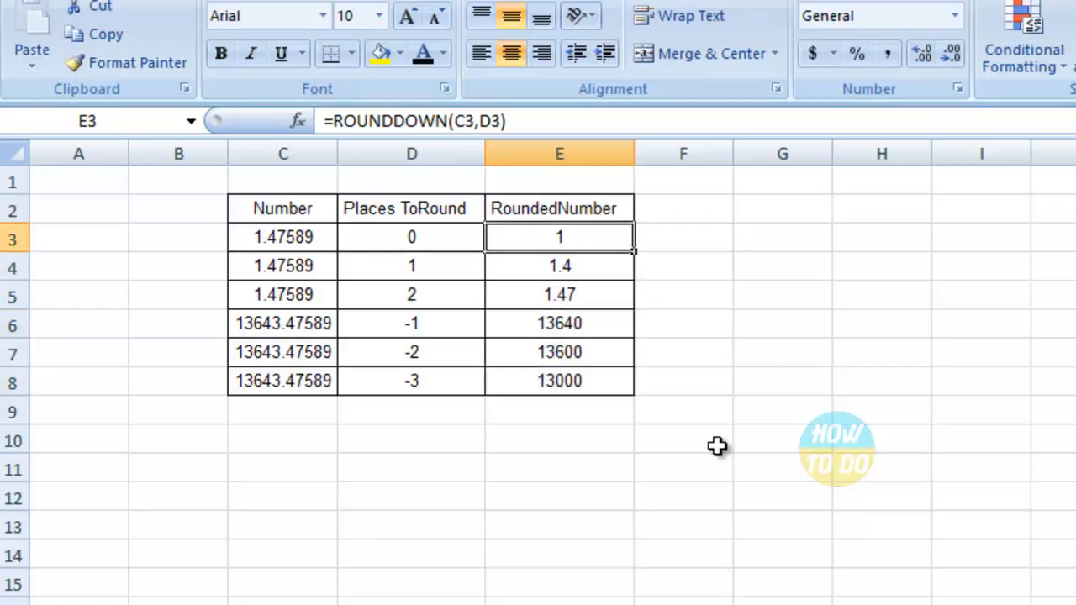
click(283, 236)
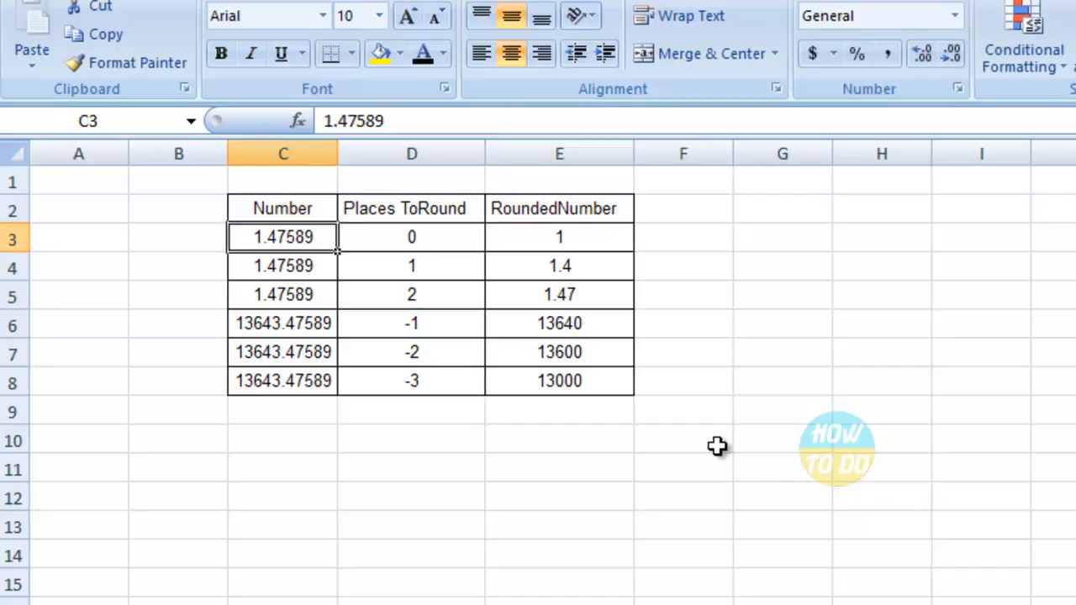
click(558, 235)
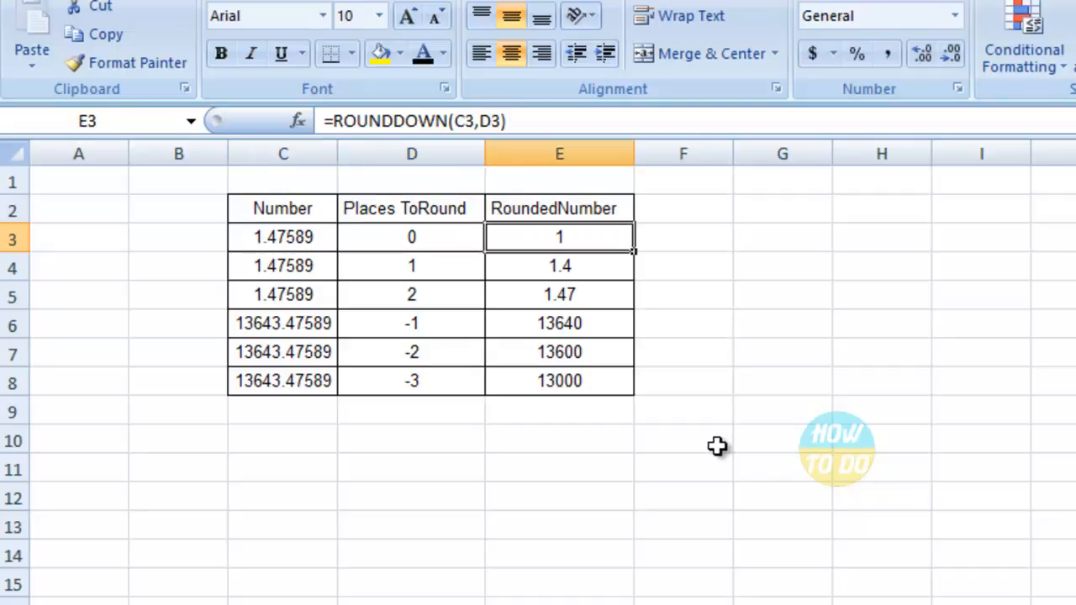
click(410, 236)
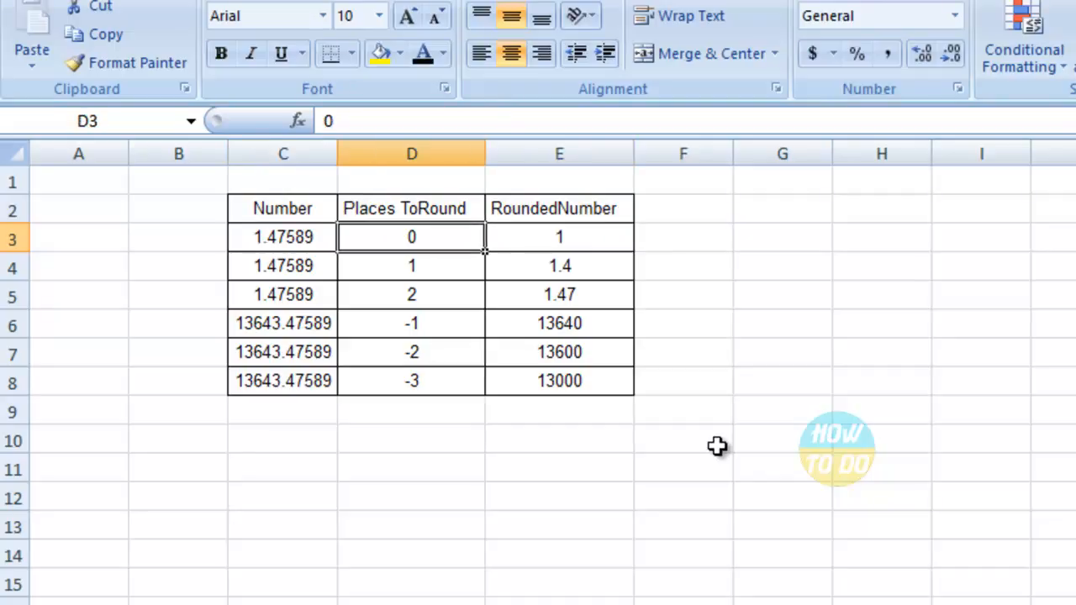
click(410, 266)
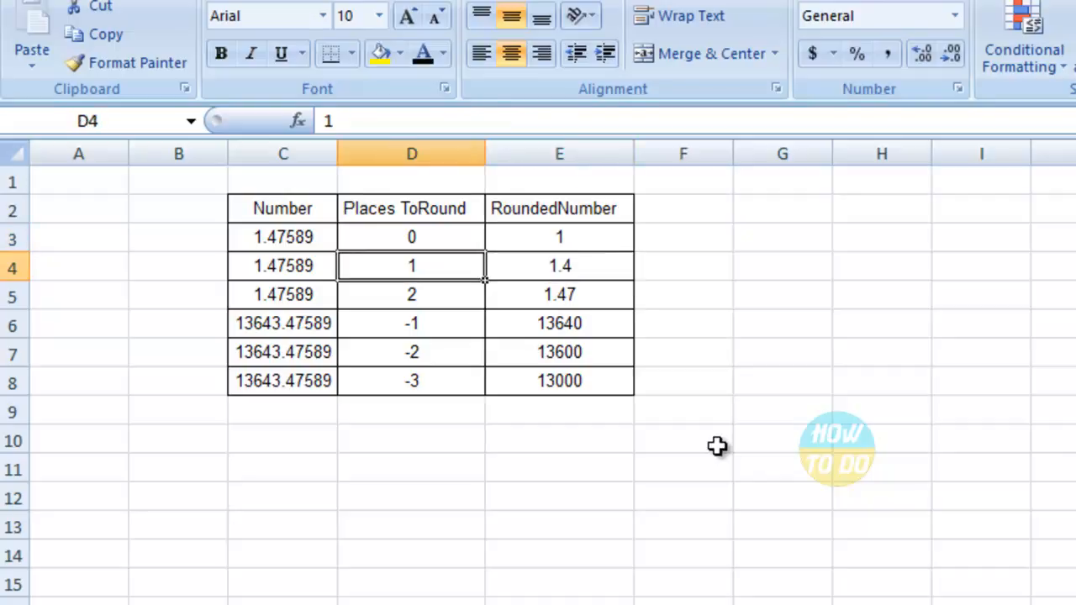
click(558, 266)
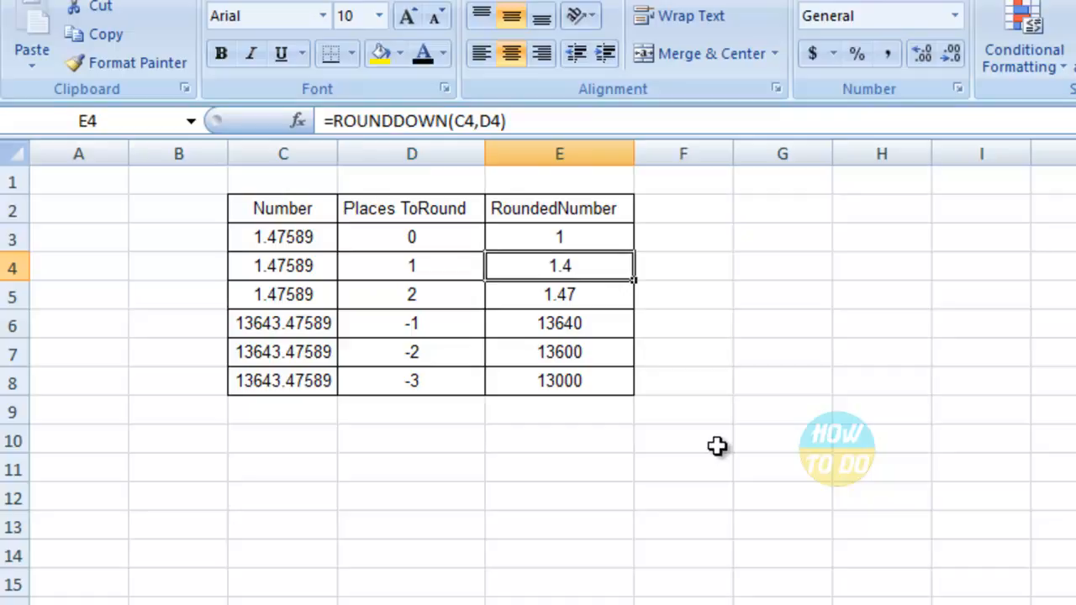
click(410, 295)
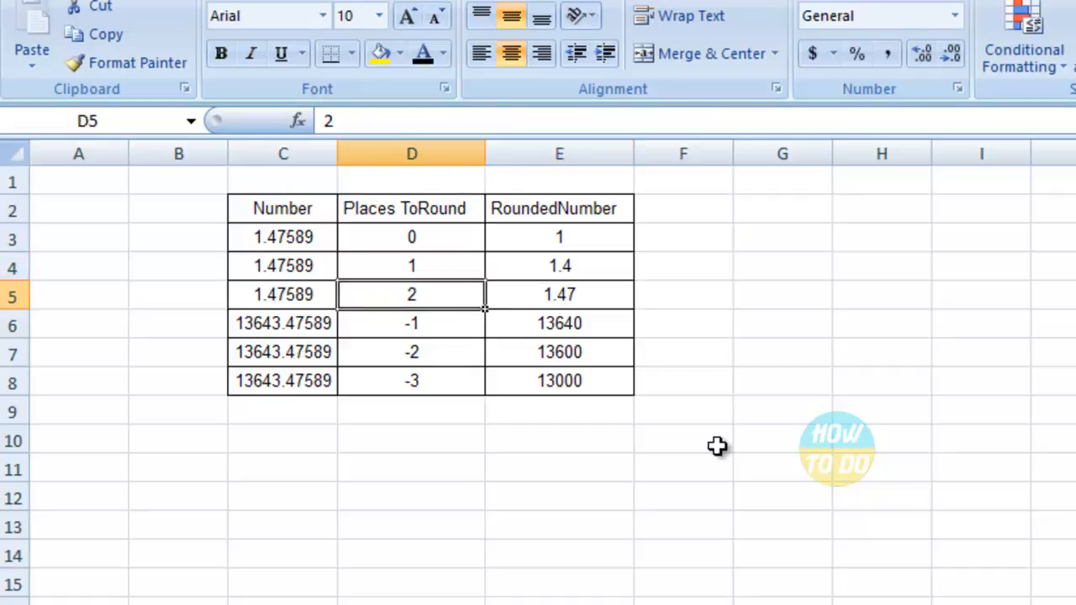
click(558, 294)
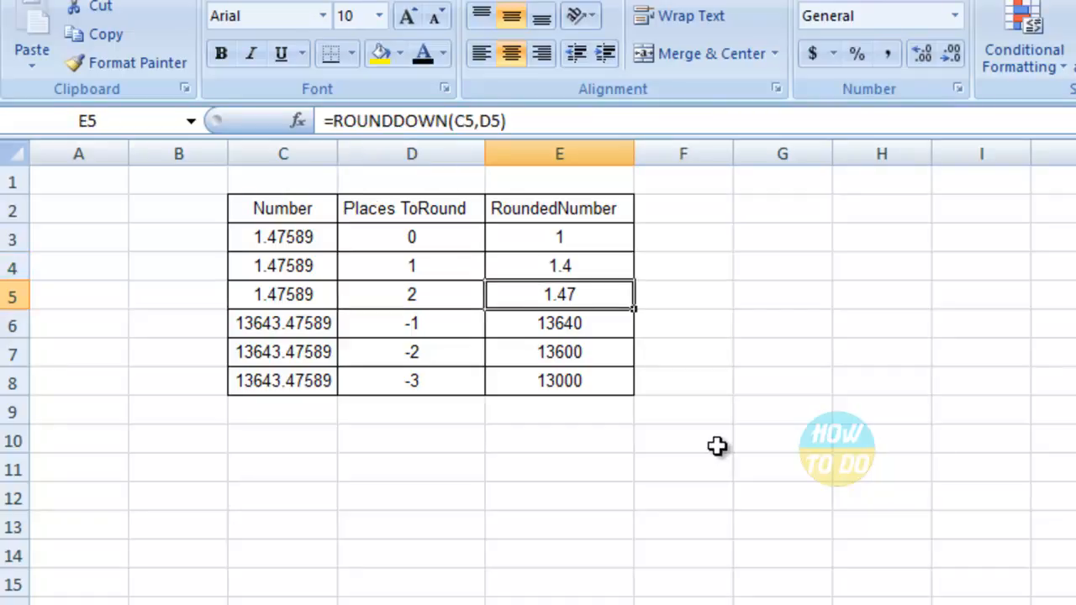
click(559, 323)
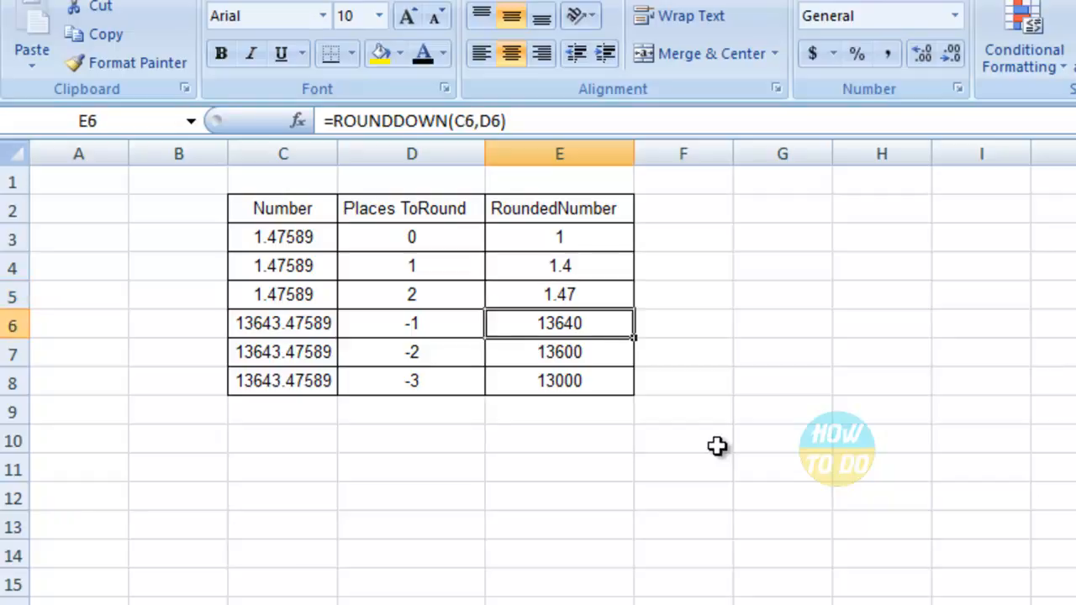
click(283, 323)
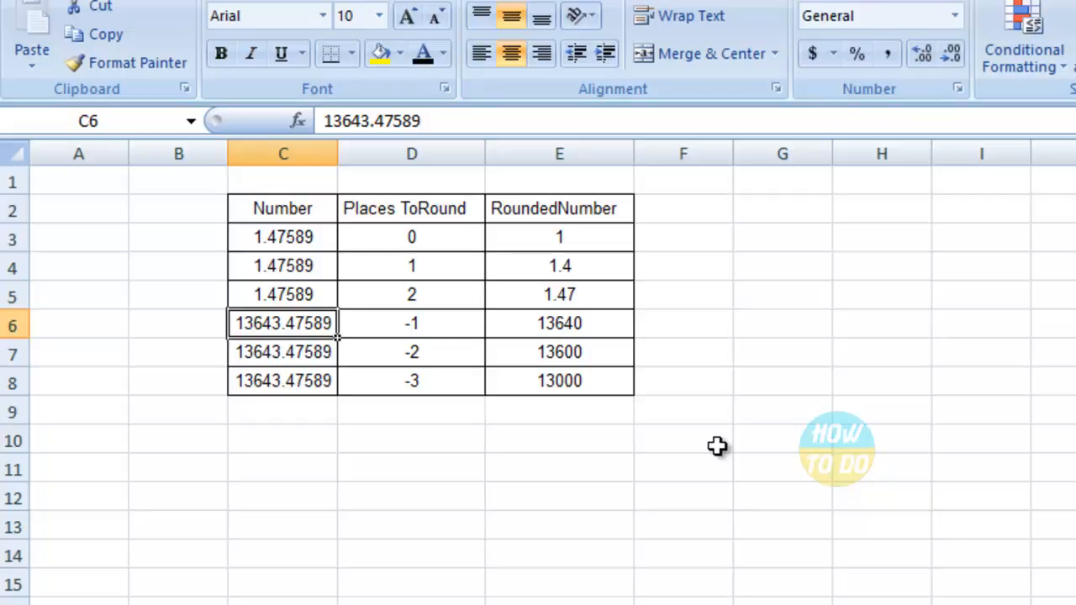
click(410, 323)
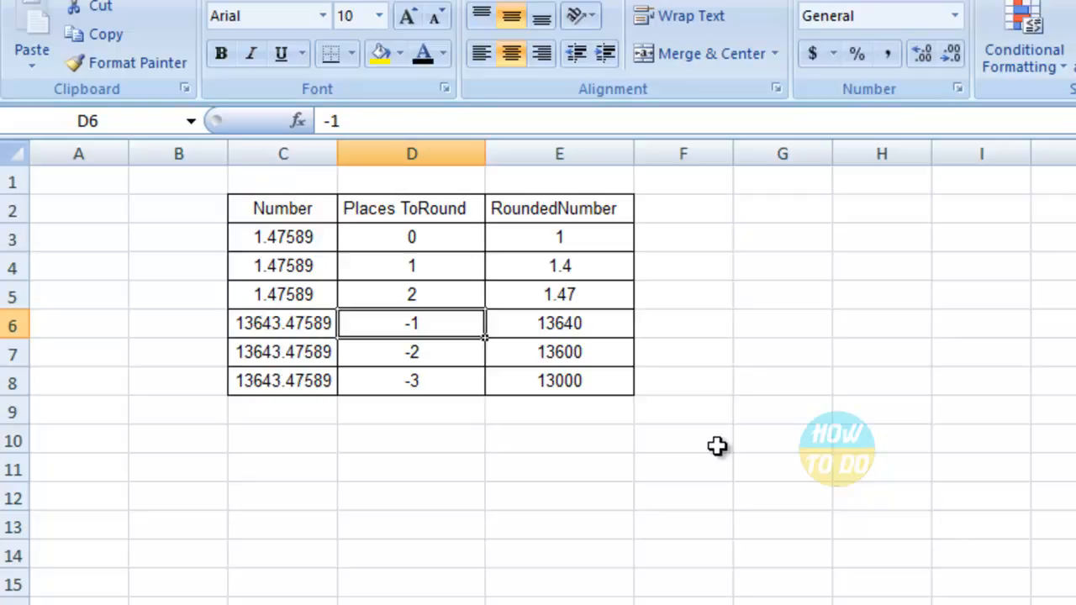
click(559, 323)
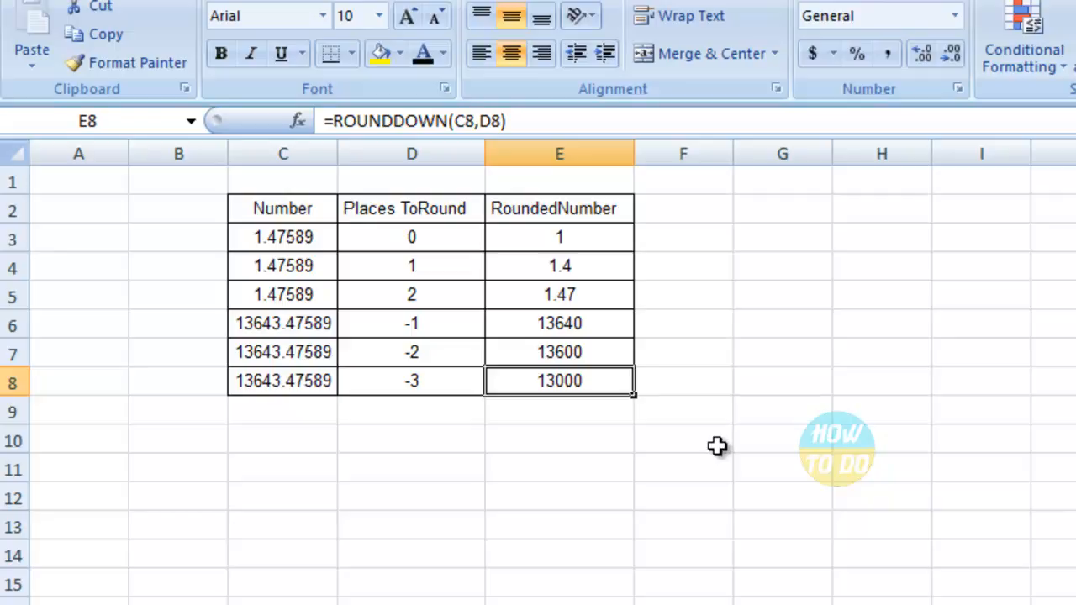
click(282, 209)
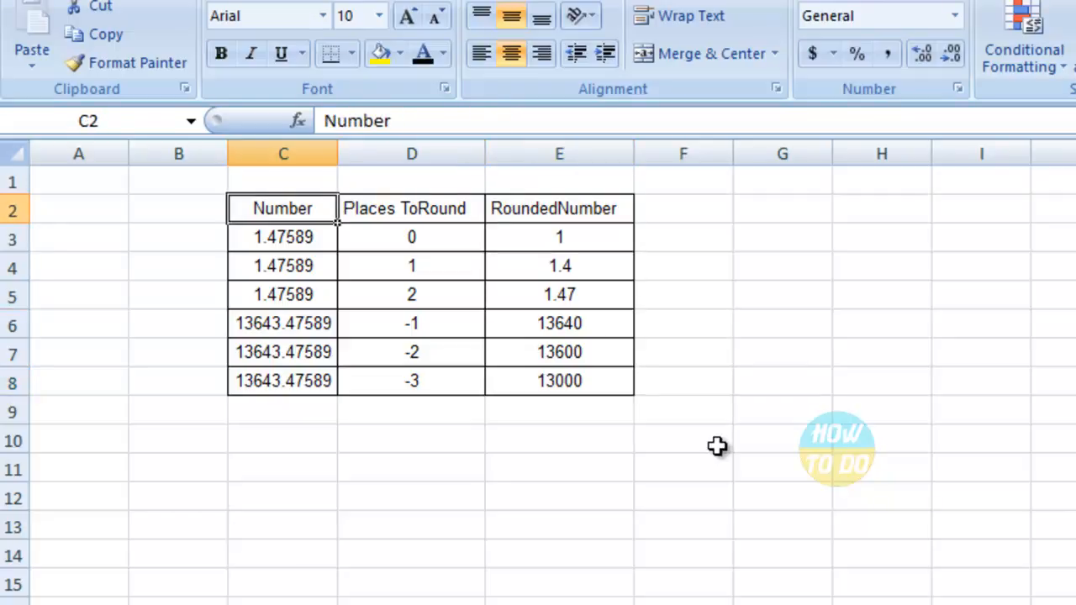
click(558, 380)
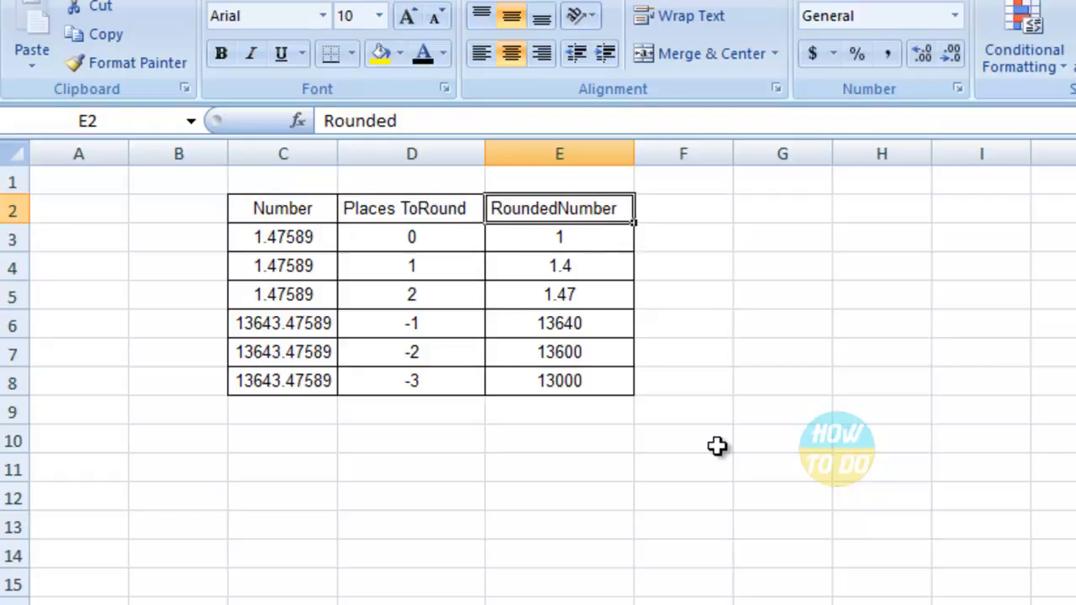
click(558, 235)
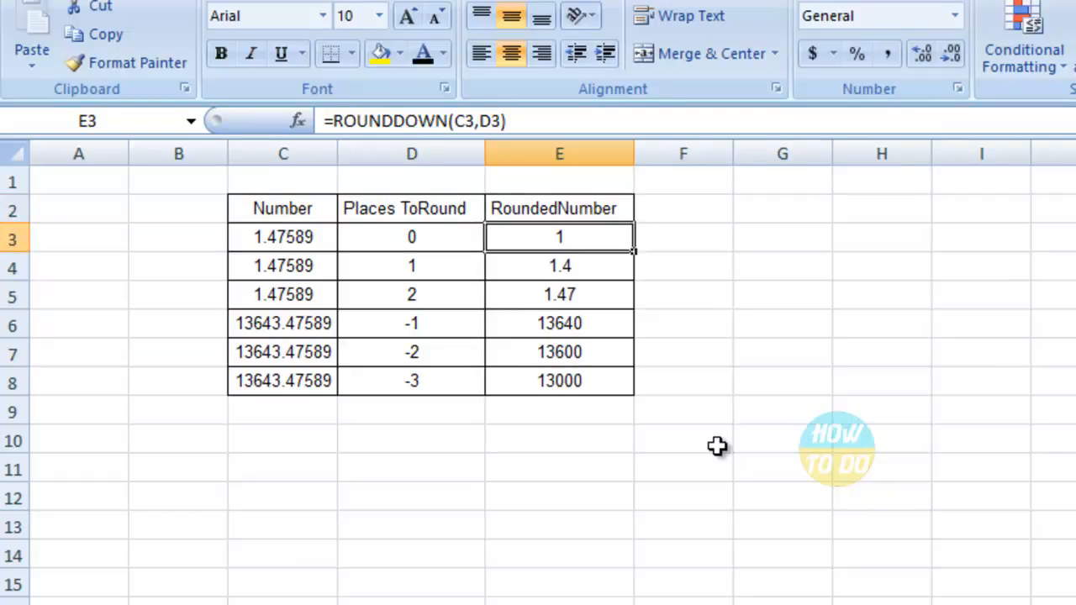